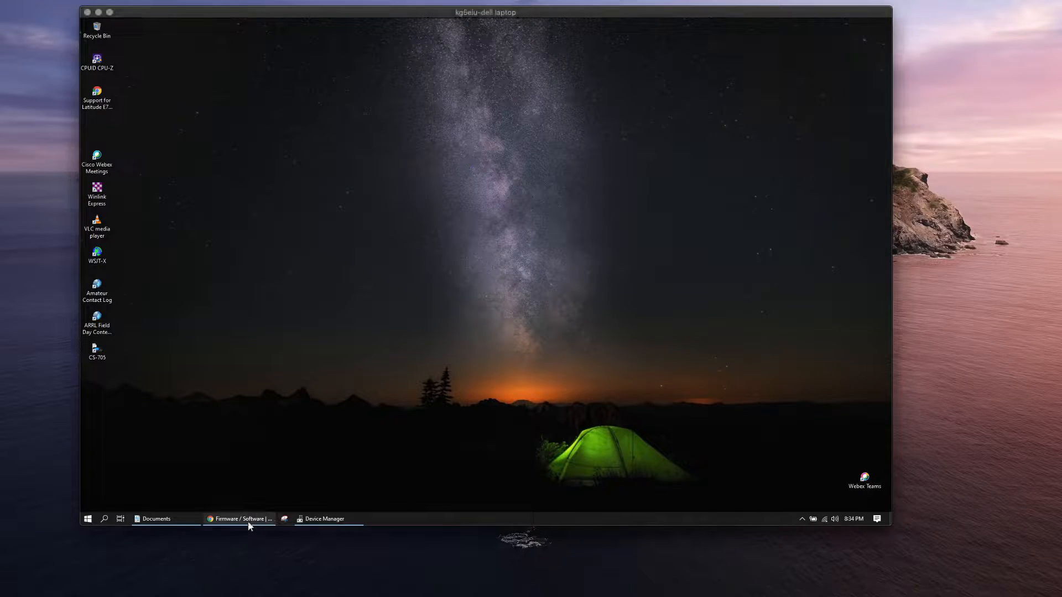
Step: Bring up the Icom IC-705 download results and Device Manager showing the IC-705 serial ports COM3 and COM4
click(239, 519)
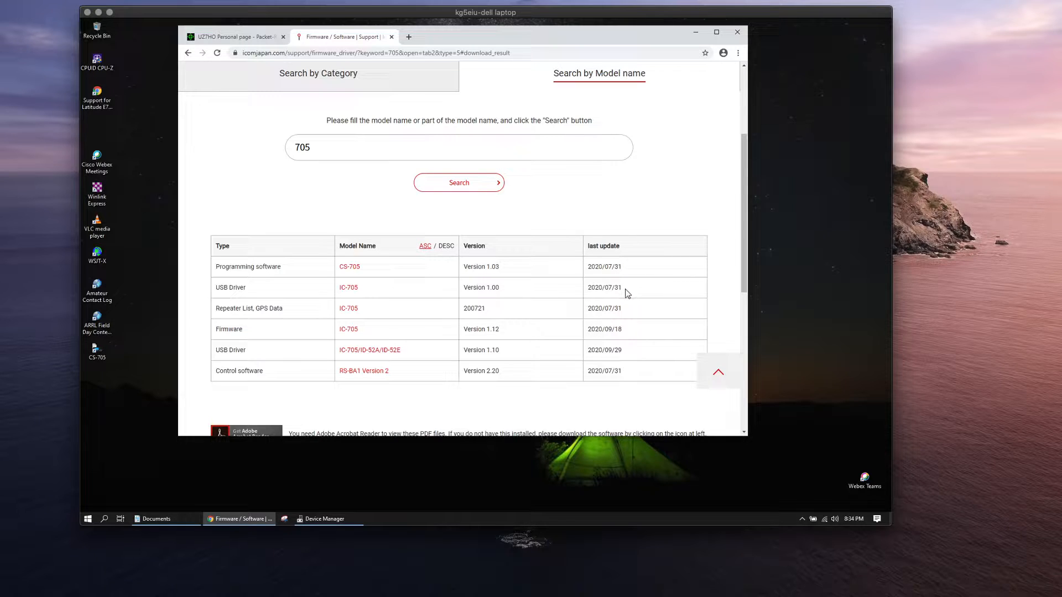
mouse_move(330, 510)
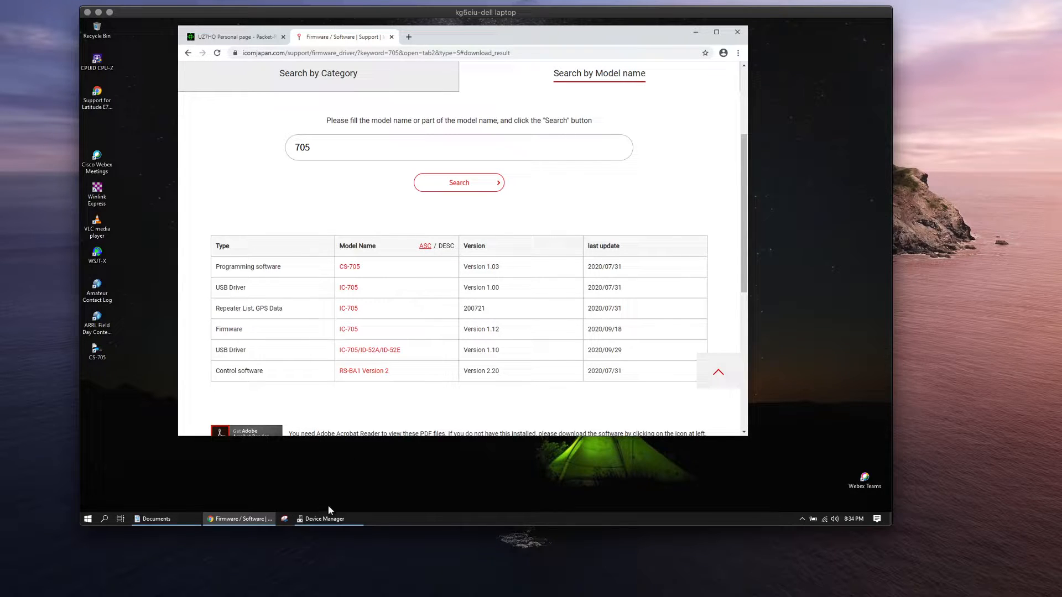
click(324, 519)
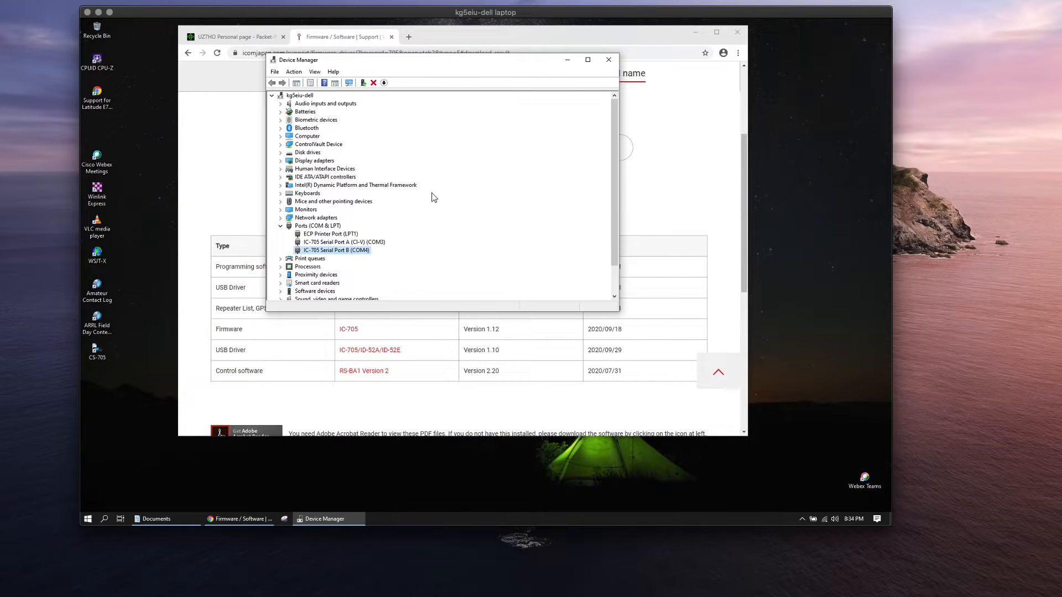
mouse_move(364, 264)
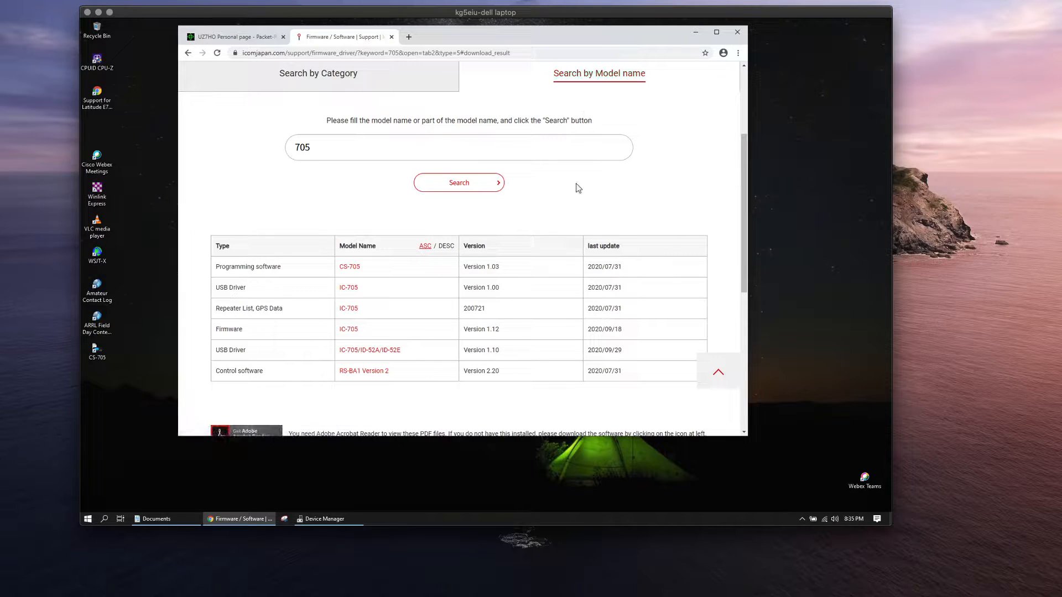
Step: Show the UZ7HO packet-radio page's Soundmodem downloads, including soundmodem105.zip and the user guides
click(234, 36)
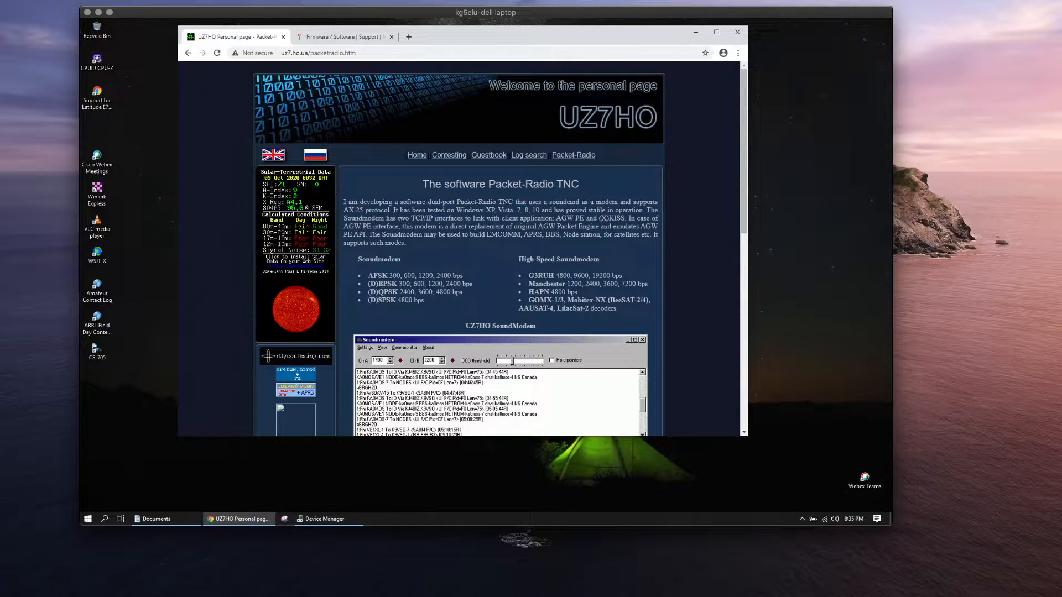
scroll(down, 3)
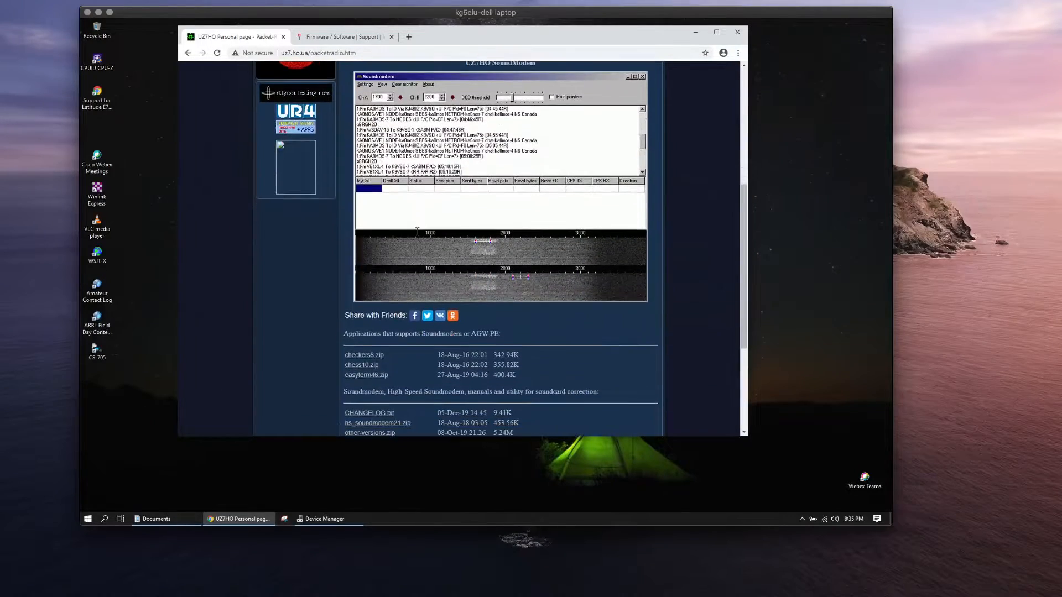
scroll(down, 3)
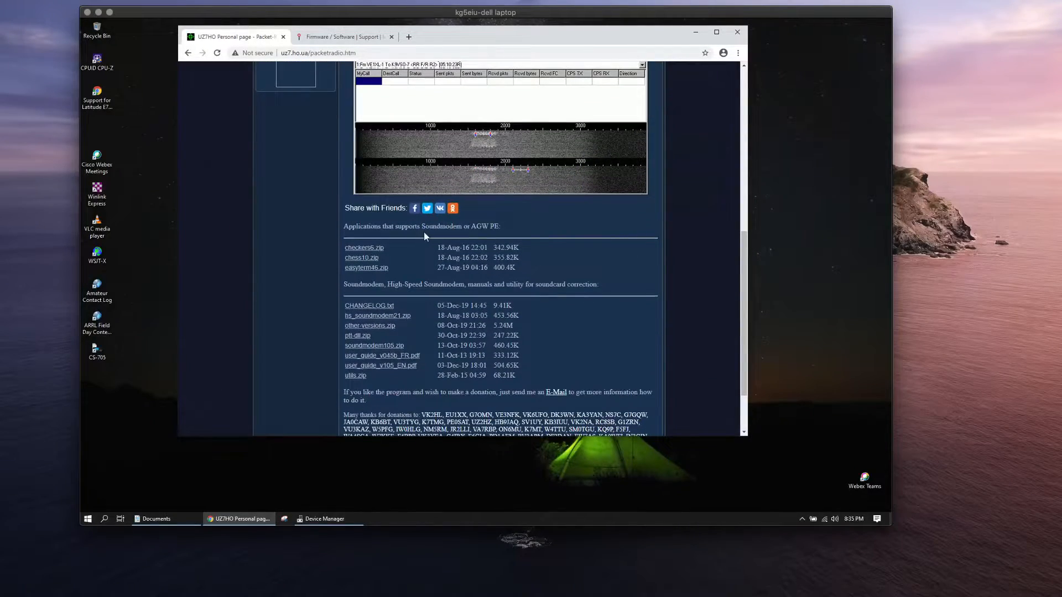
scroll(down, 3)
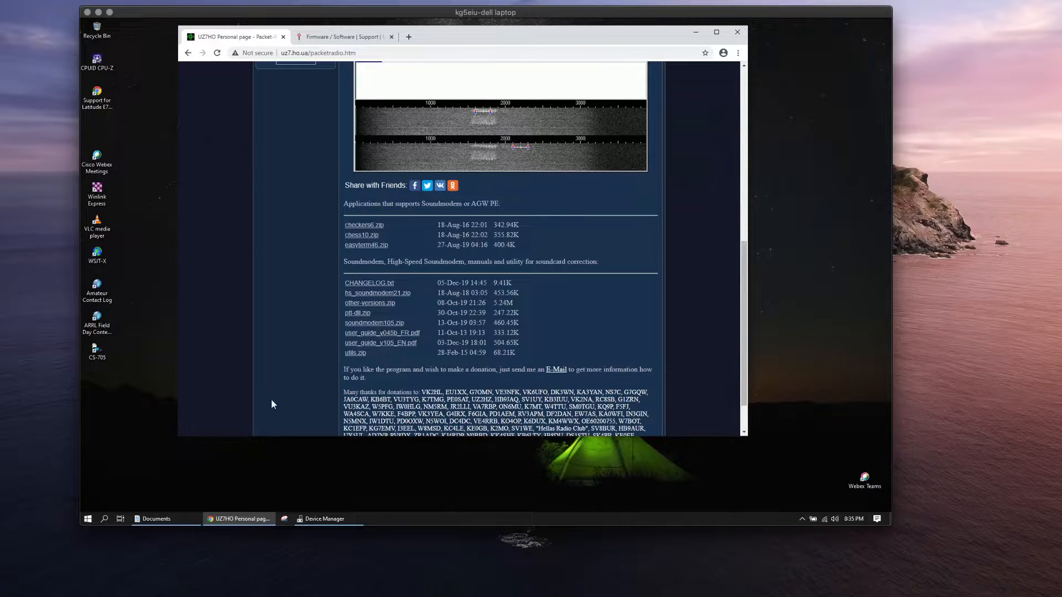
Step: Show soundmodem.exe with its DLL and ini files in the Documents soundmodem folder, then minimize Explorer
click(156, 518)
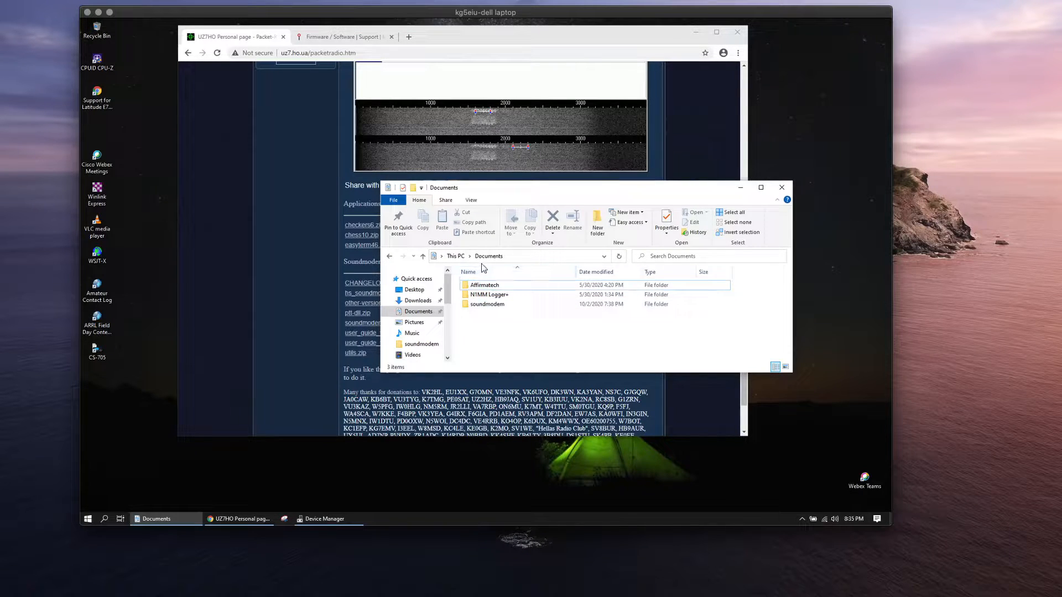
click(487, 303)
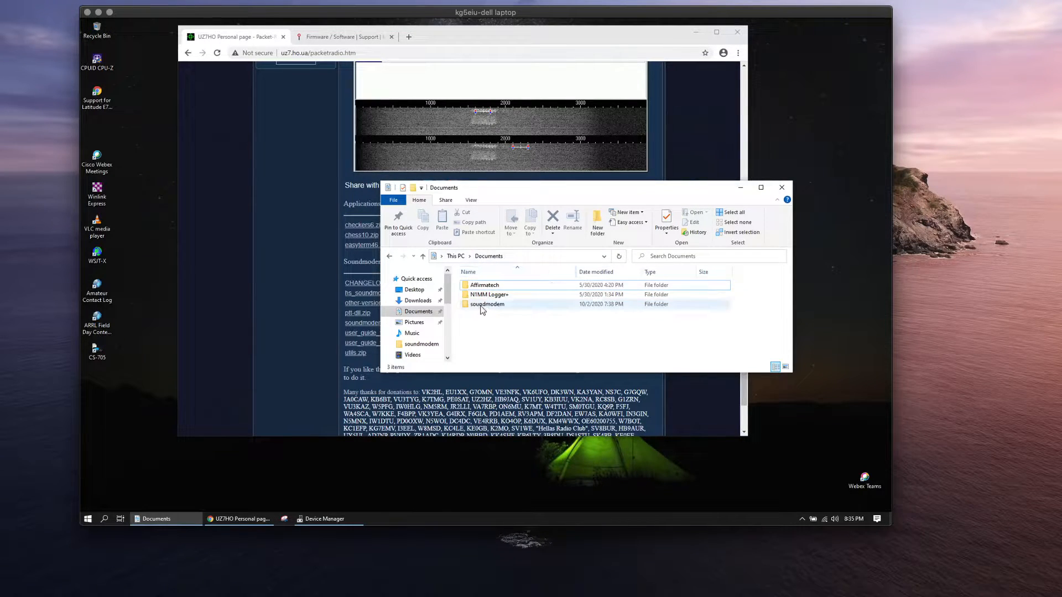
double_click(488, 304)
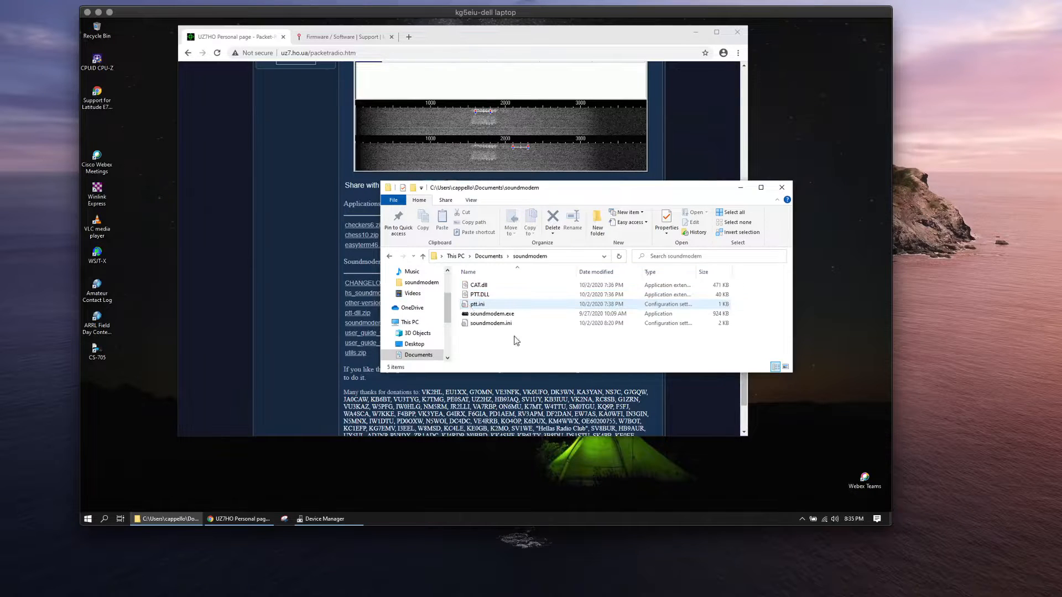
click(479, 284)
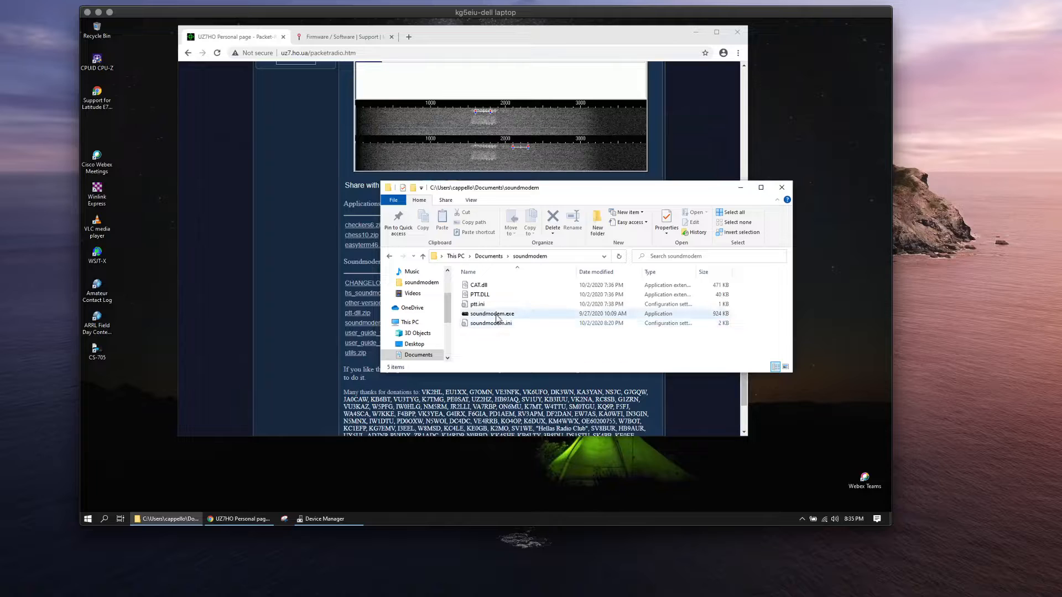
mouse_move(491, 313)
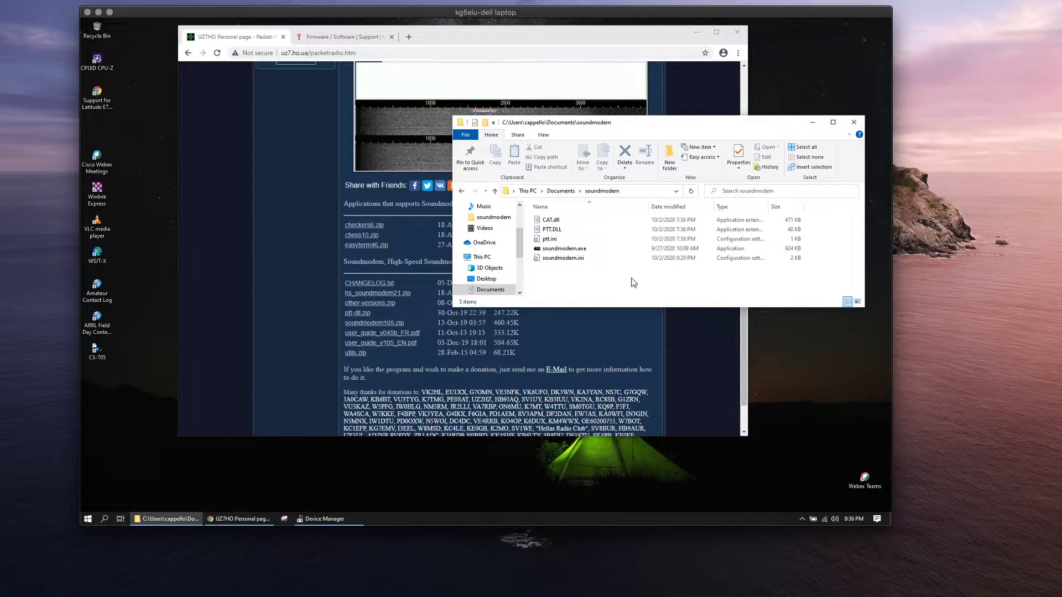
click(563, 248)
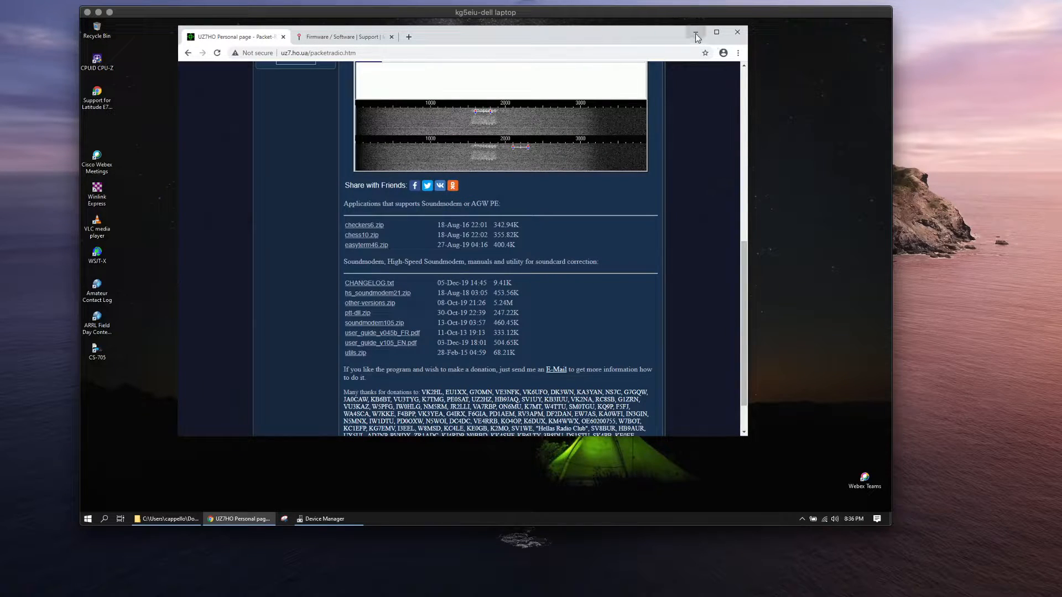
Step: Launch Winlink Express from the desktop and open a Packet Winlink session that auto-starts Soundmodem
click(695, 32)
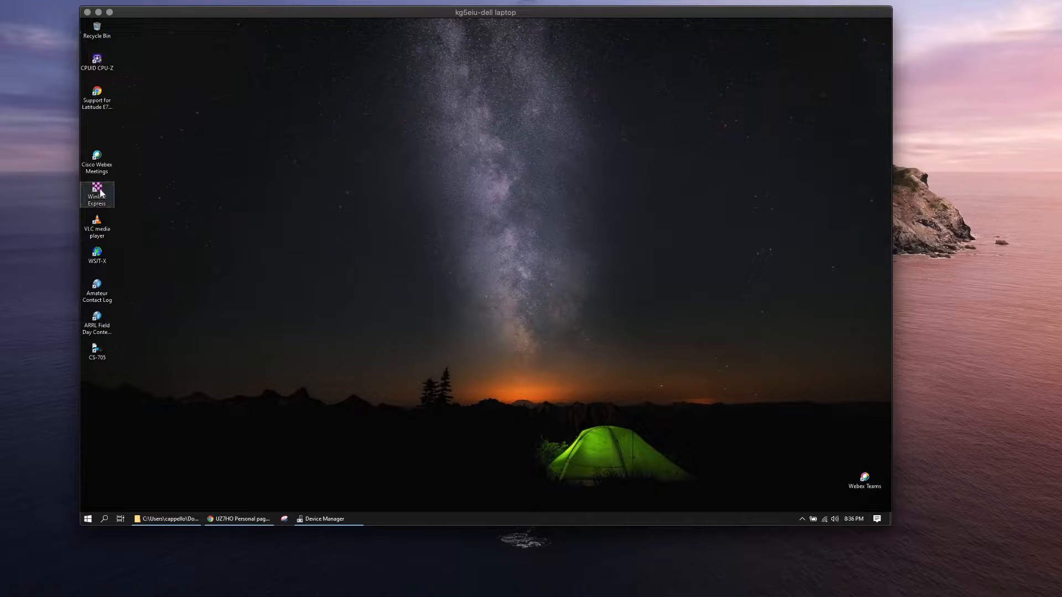
double_click(96, 192)
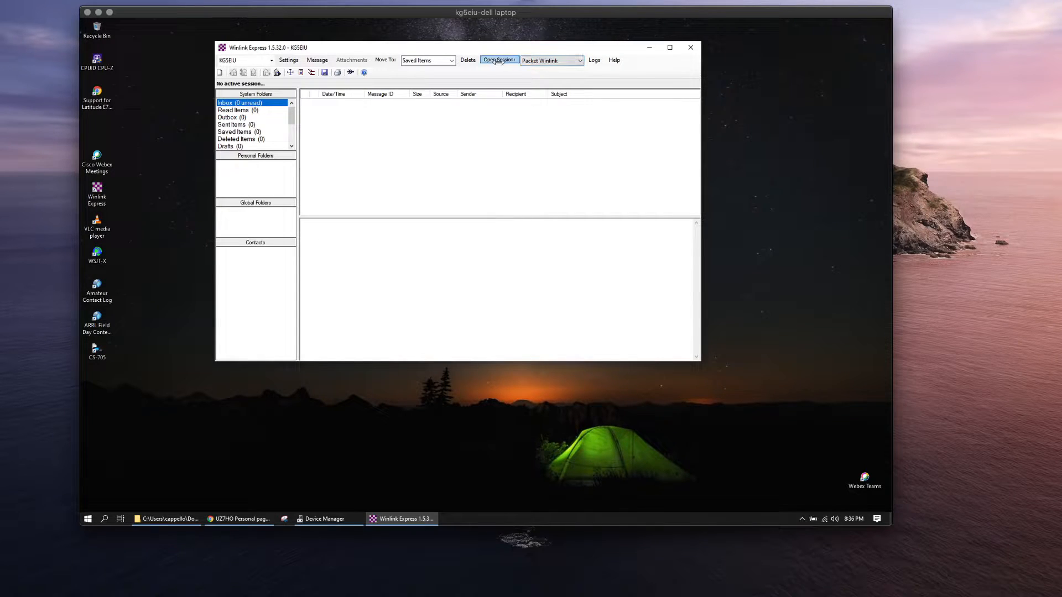
click(499, 60)
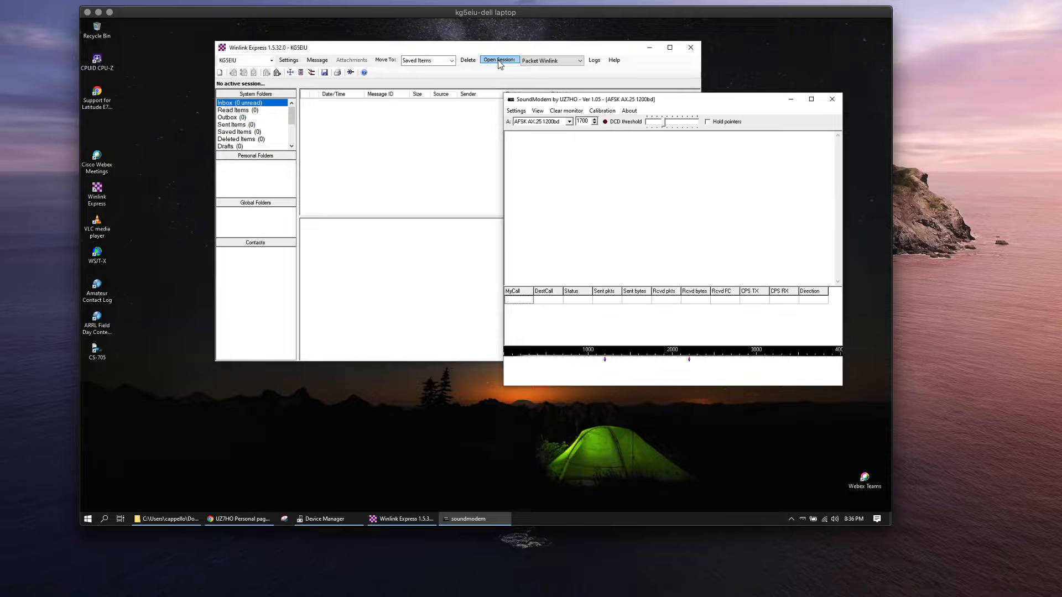
click(499, 60)
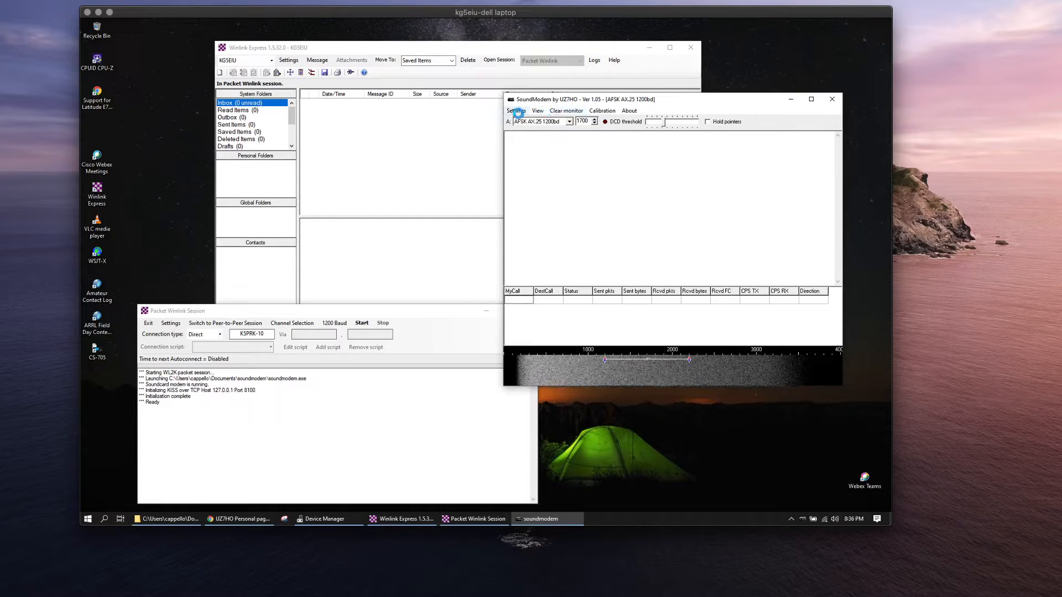
Step: In Soundmodem's Devices settings, choose CAT as the push-to-talk port
click(517, 111)
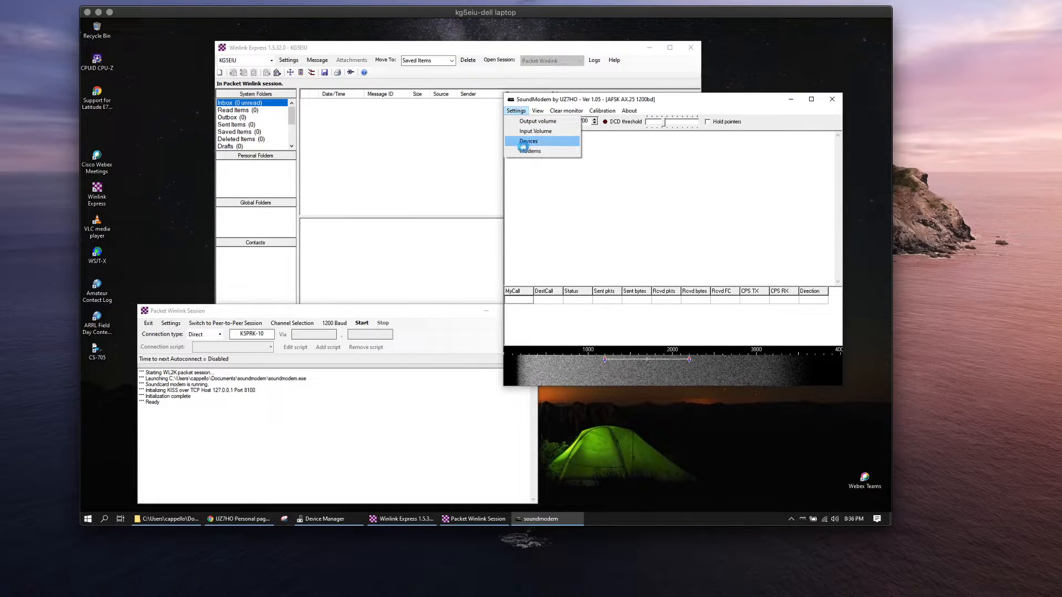
click(527, 141)
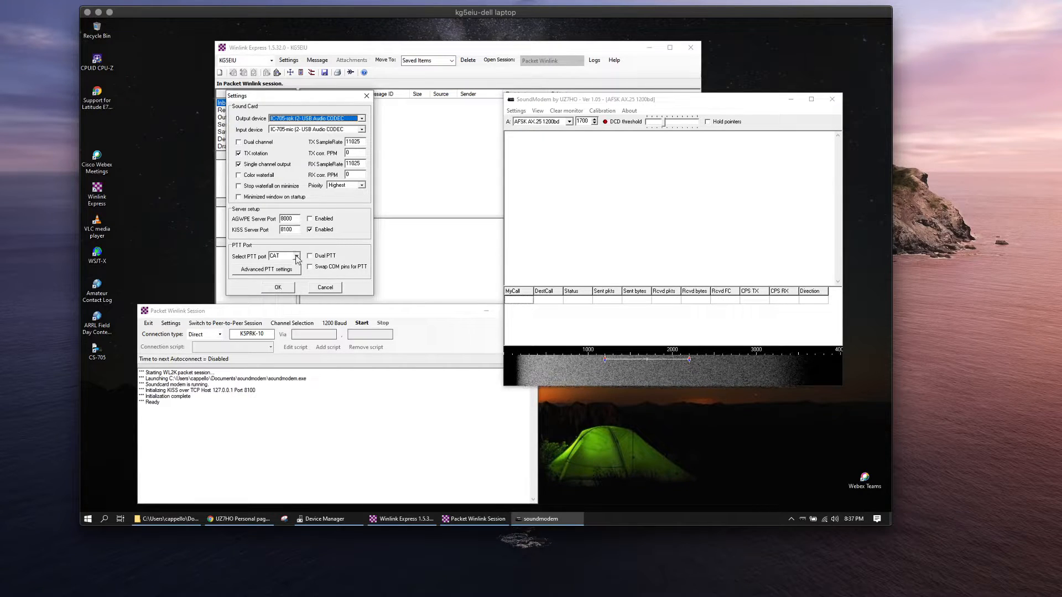
click(297, 256)
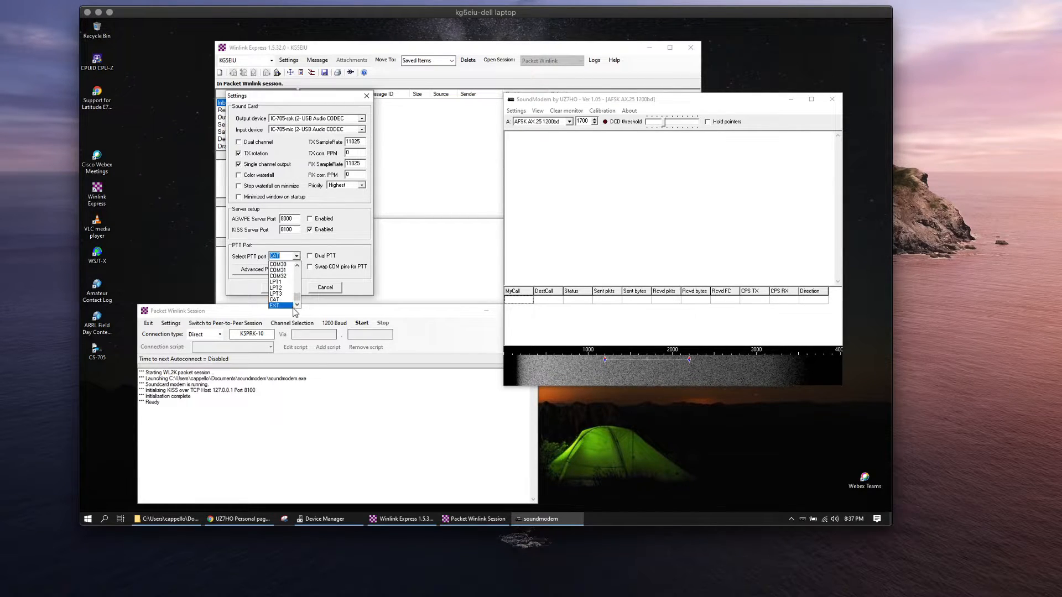
click(273, 305)
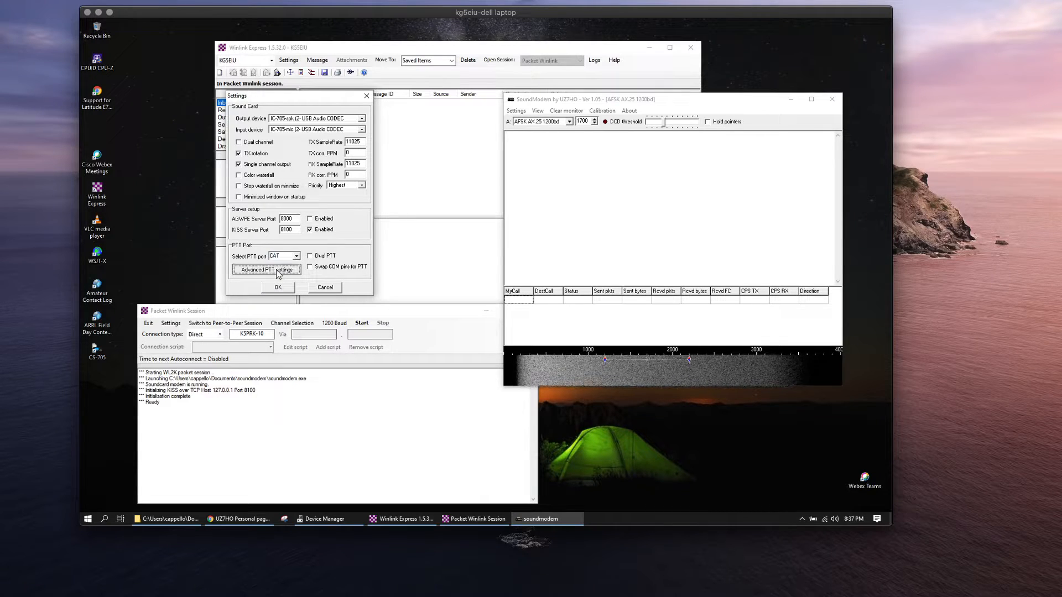
Step: Review the Advanced PTT radio model list, cancel without changes, and save the device settings with CAT PTT on COM3 at 19200 baud
click(266, 270)
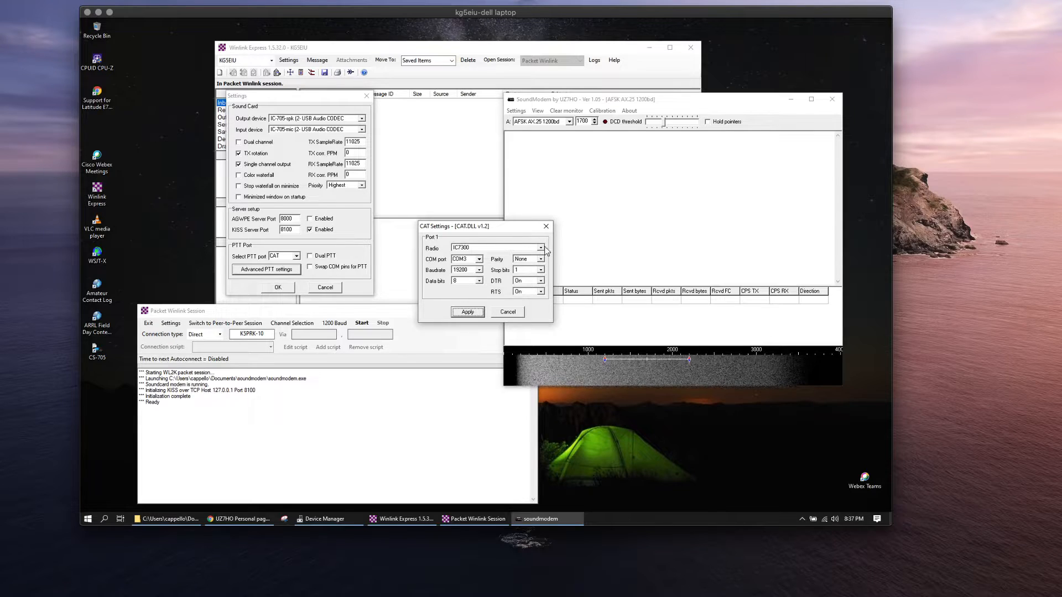
click(540, 246)
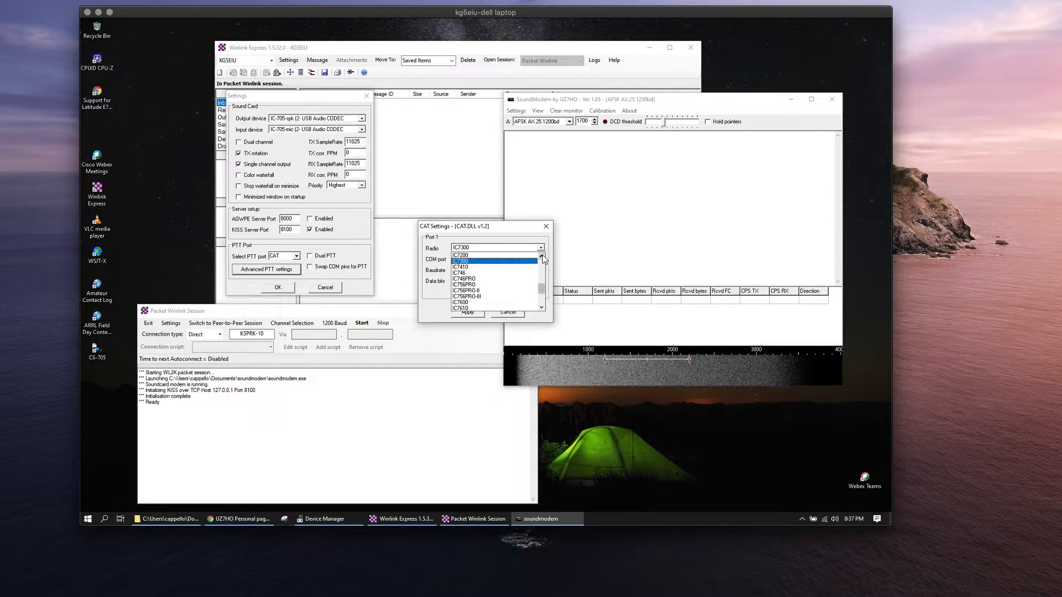
click(461, 261)
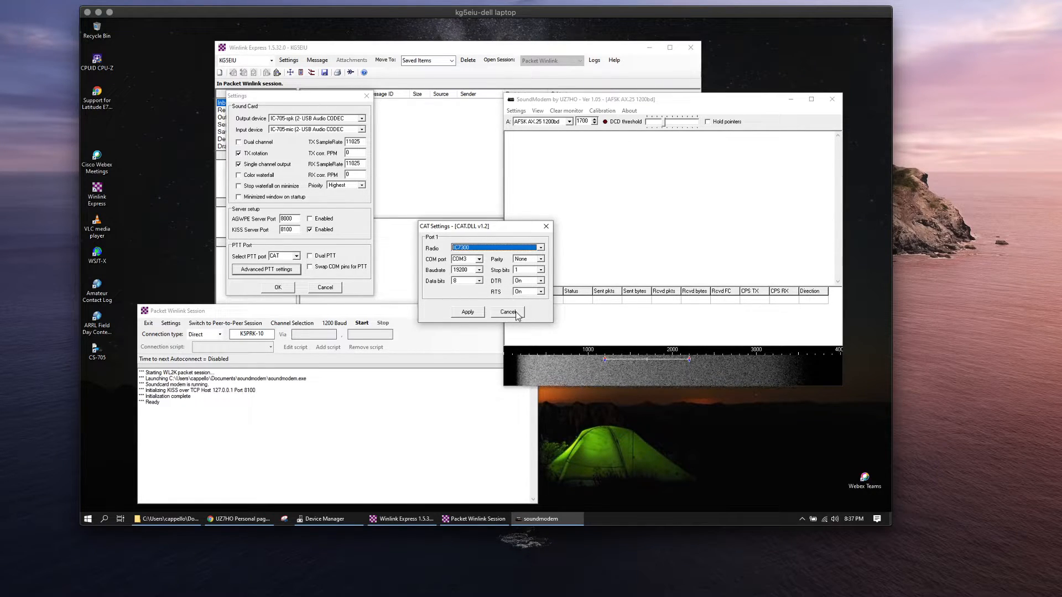
click(507, 312)
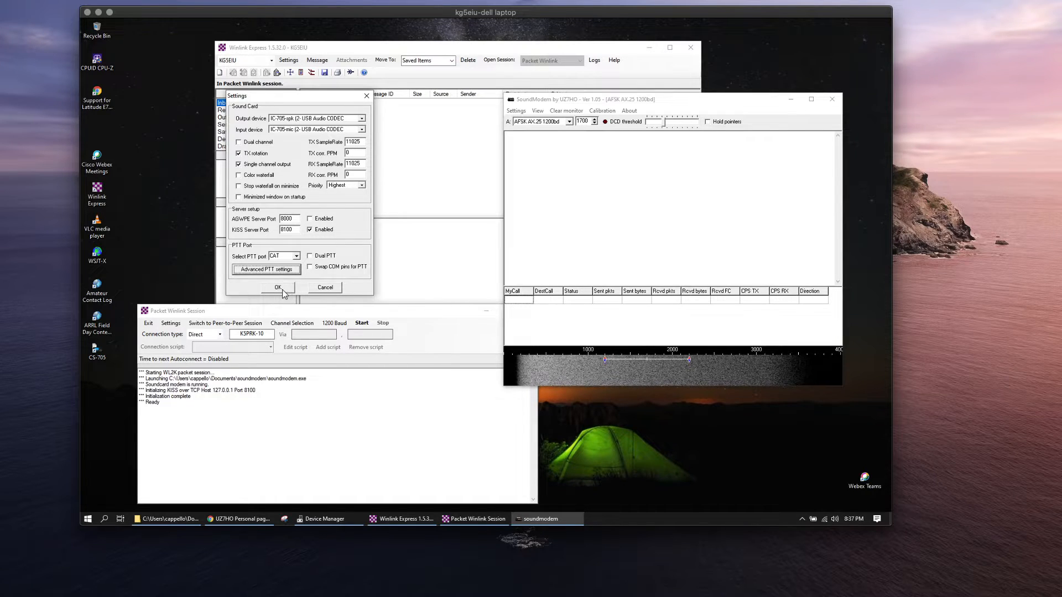
click(277, 288)
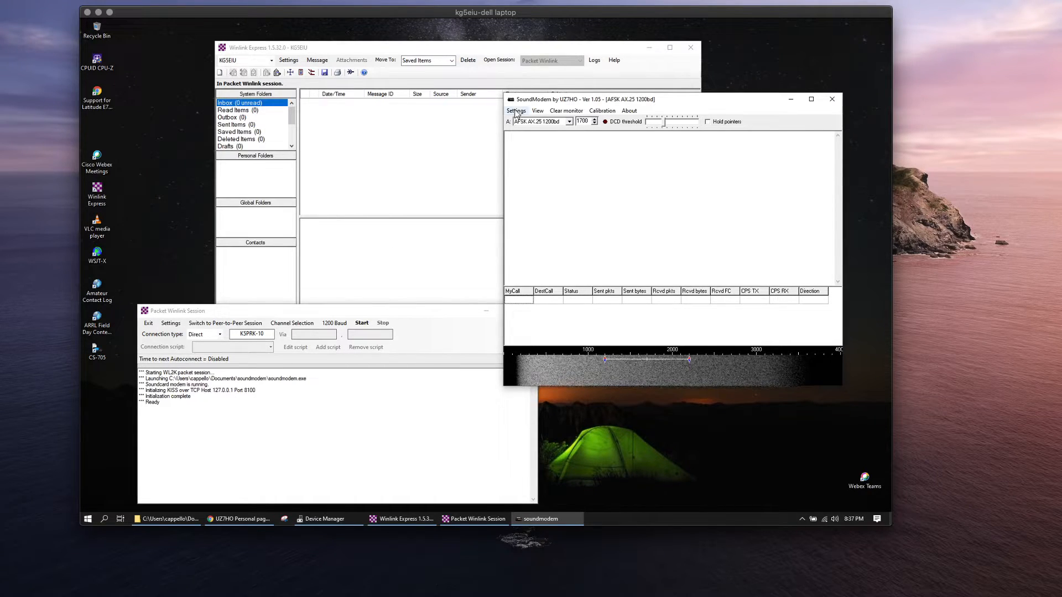
click(517, 110)
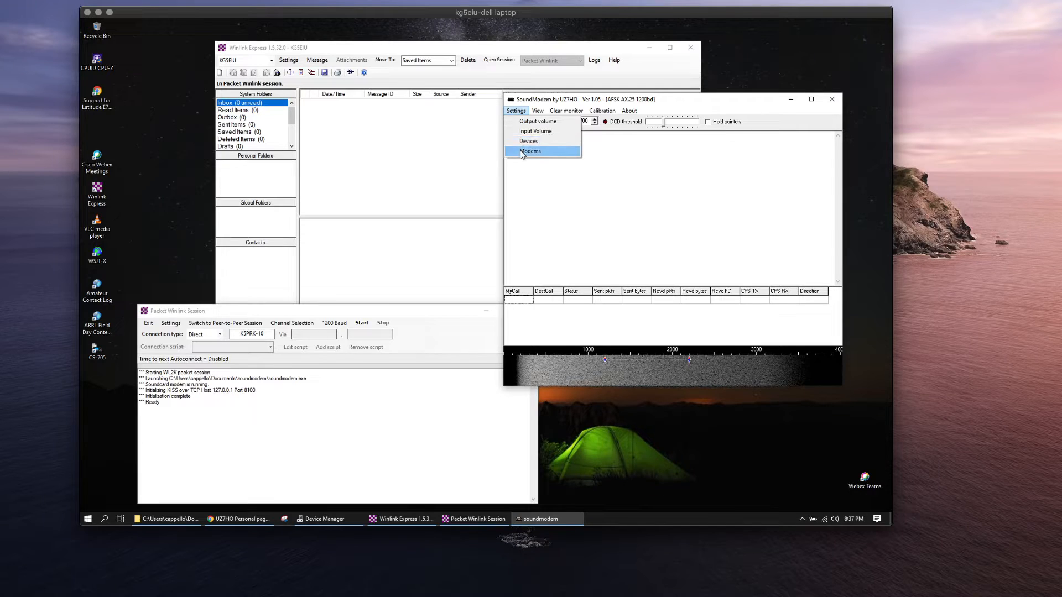
click(529, 151)
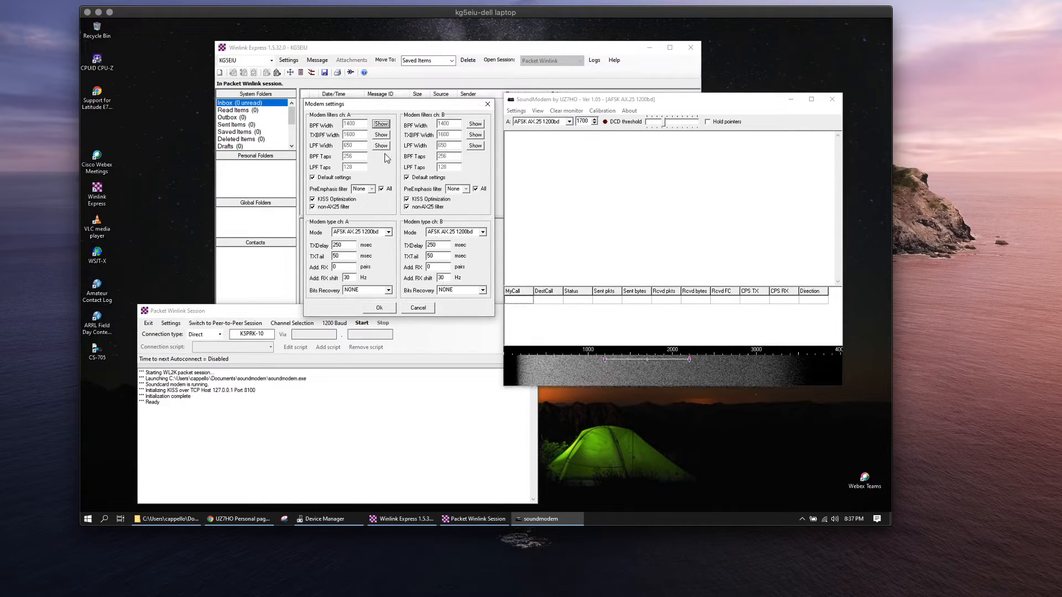
mouse_move(352, 167)
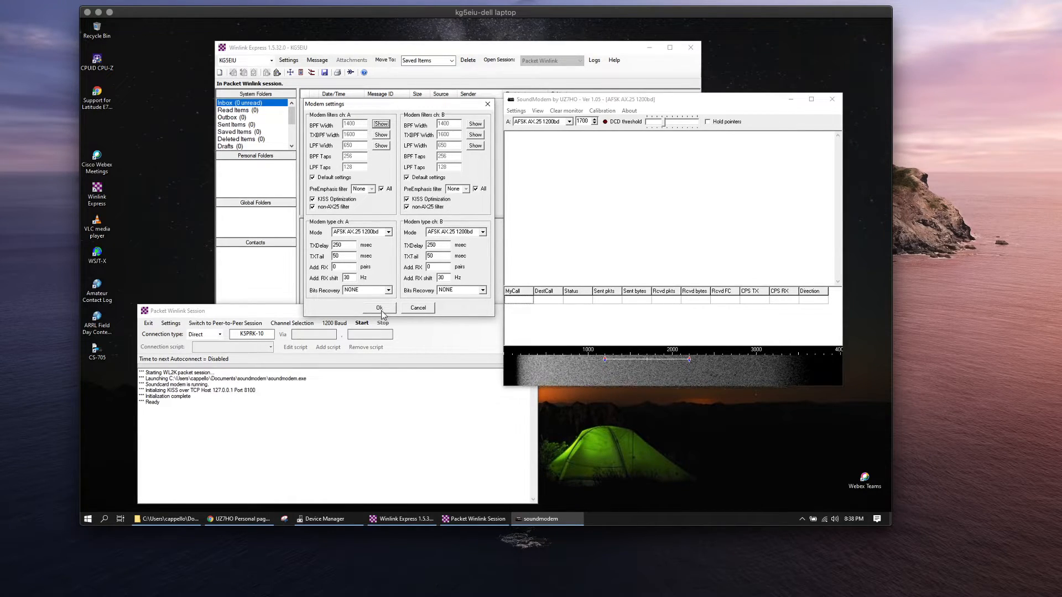
click(378, 307)
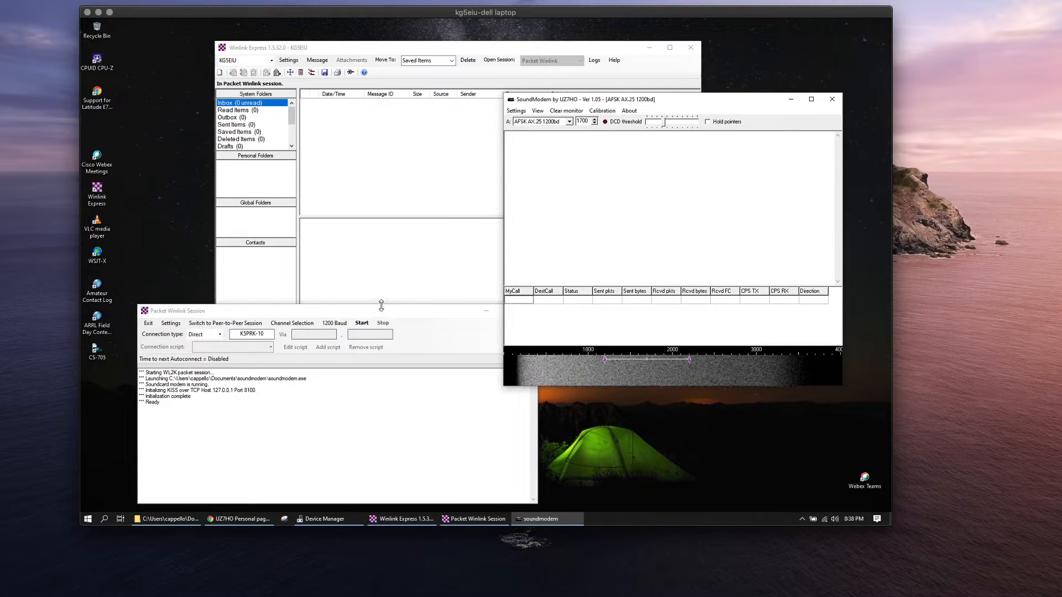
Step: Review the packet setup's KISS over TCP 127.0.0.1 port 8100 at 1200 baud and close it with Update
drag(380, 309, 358, 262)
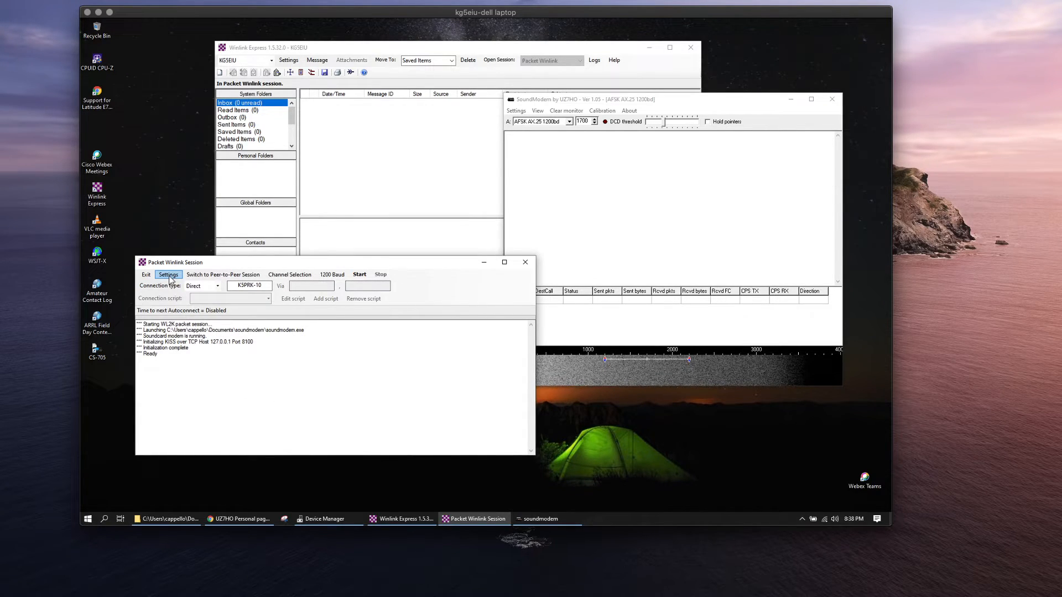
click(168, 275)
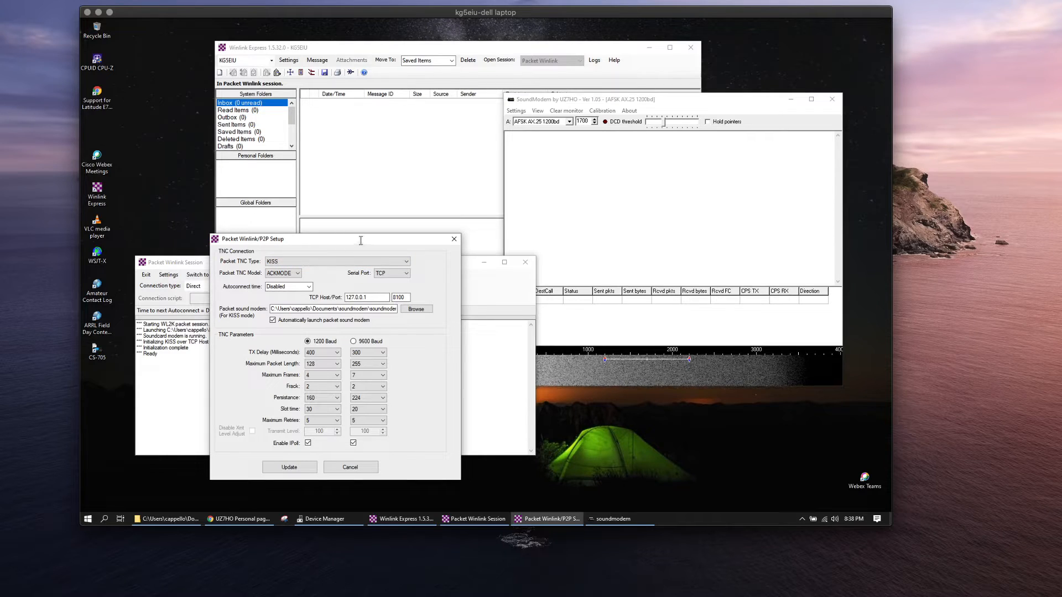
drag(360, 239, 390, 146)
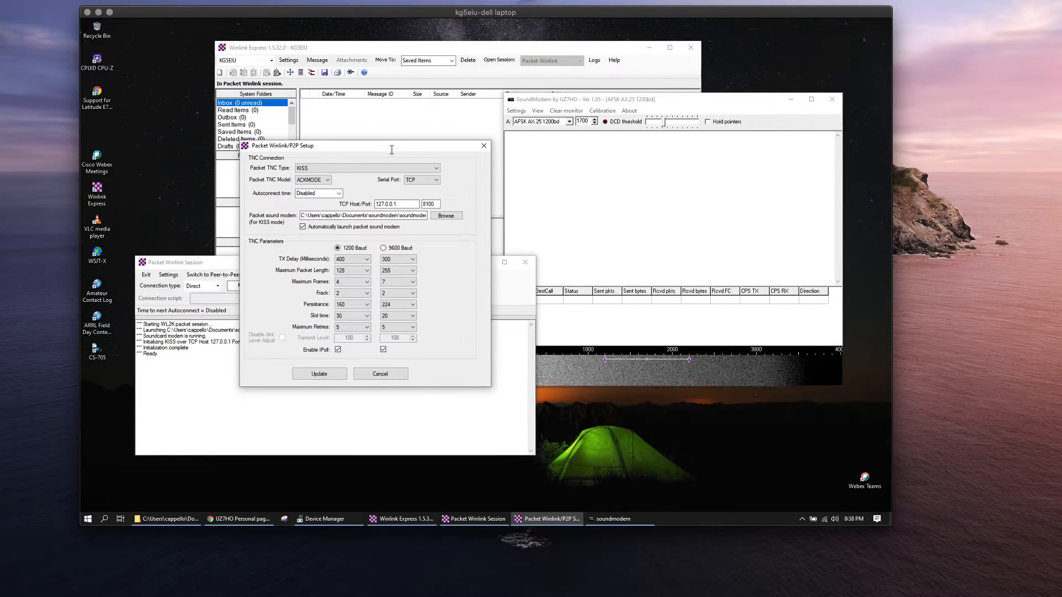
click(366, 168)
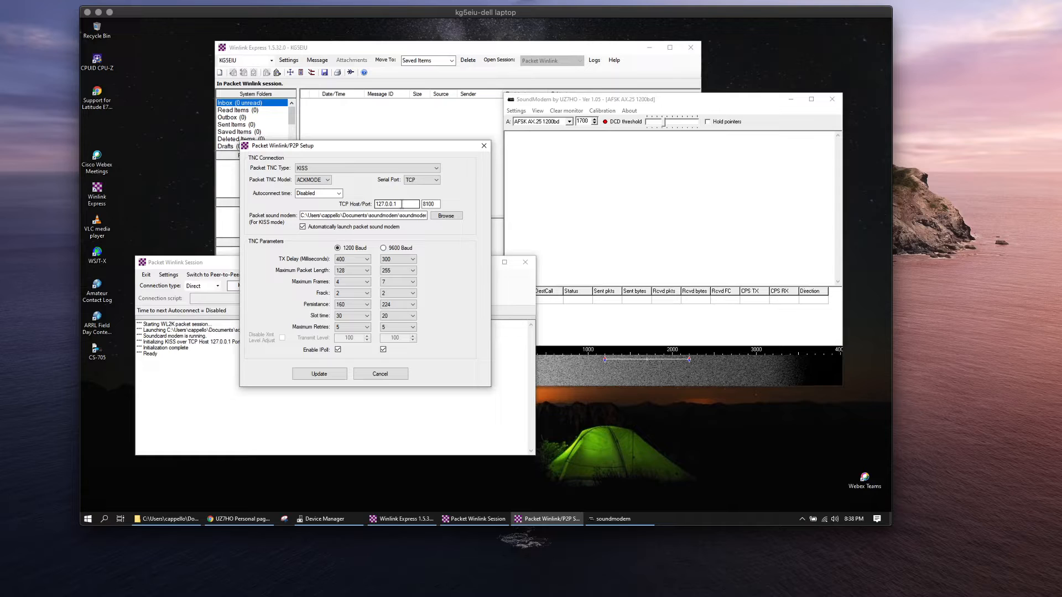
click(430, 204)
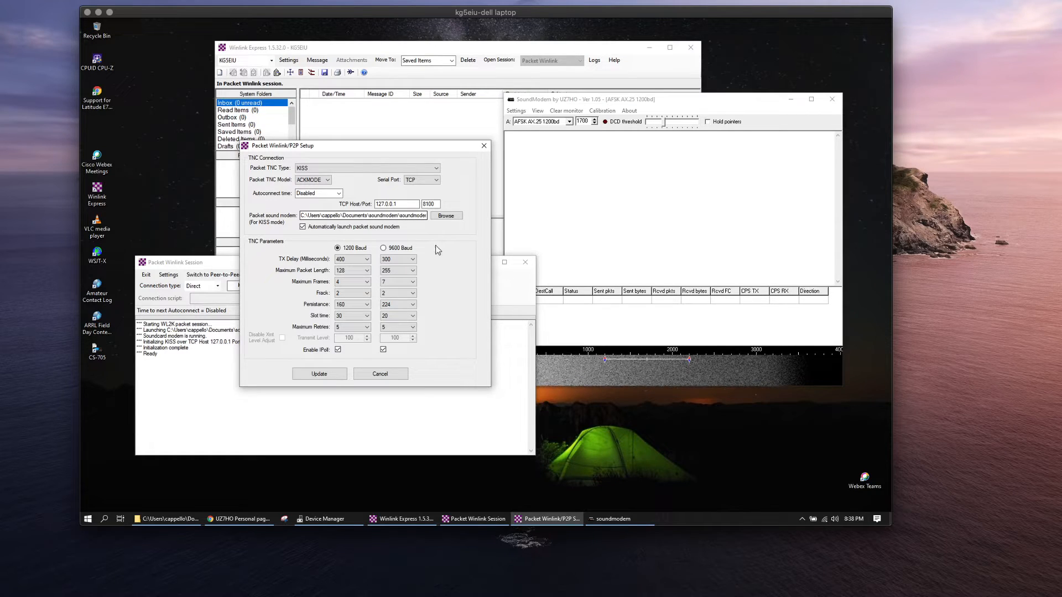
click(379, 373)
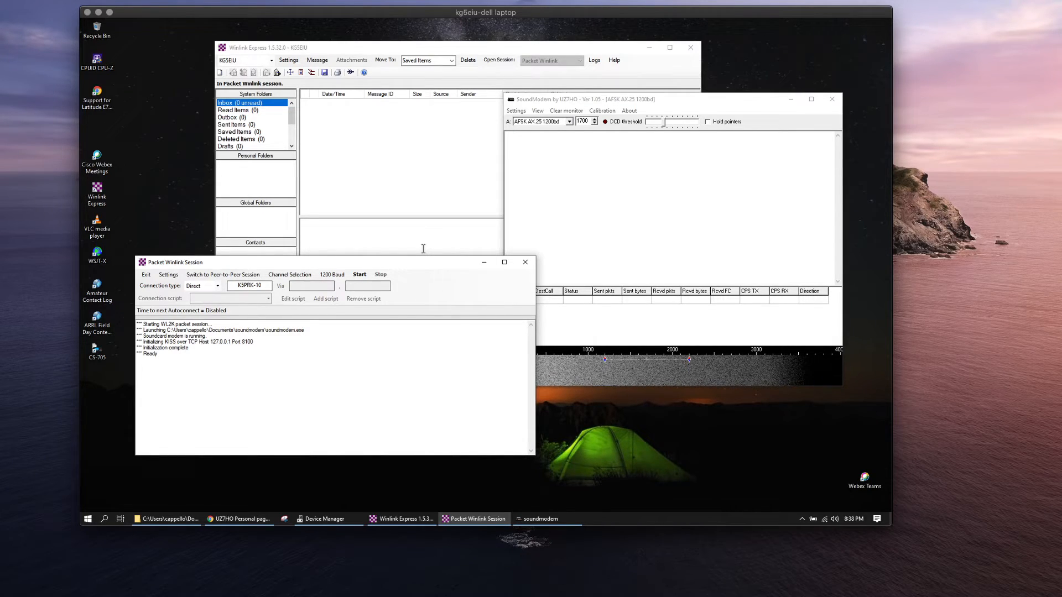
mouse_move(427, 268)
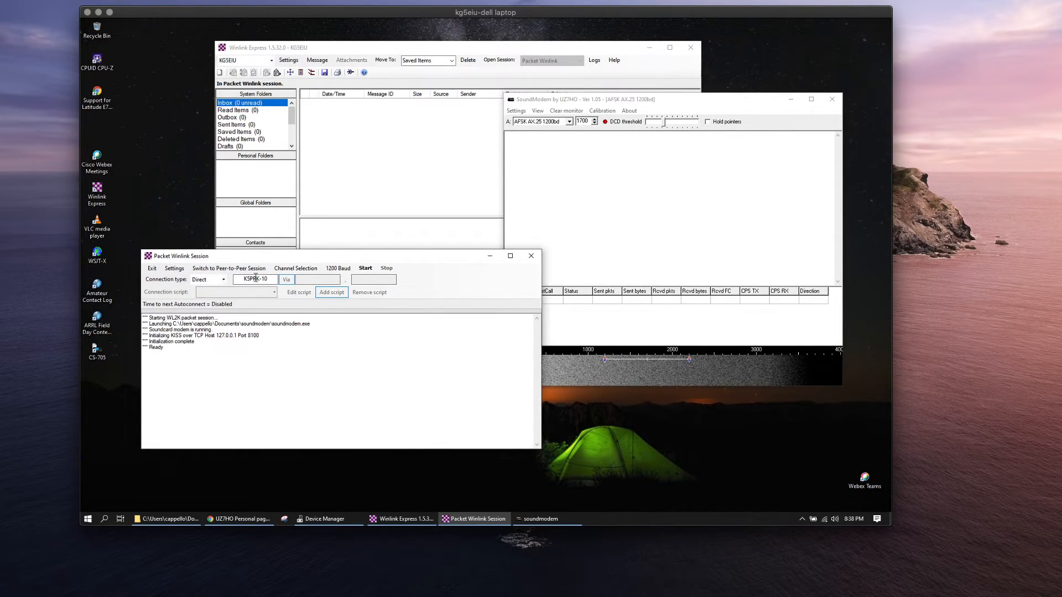
Step: Confirm the gateway callsign K5PRK-10 and start the packet connection to it
click(365, 268)
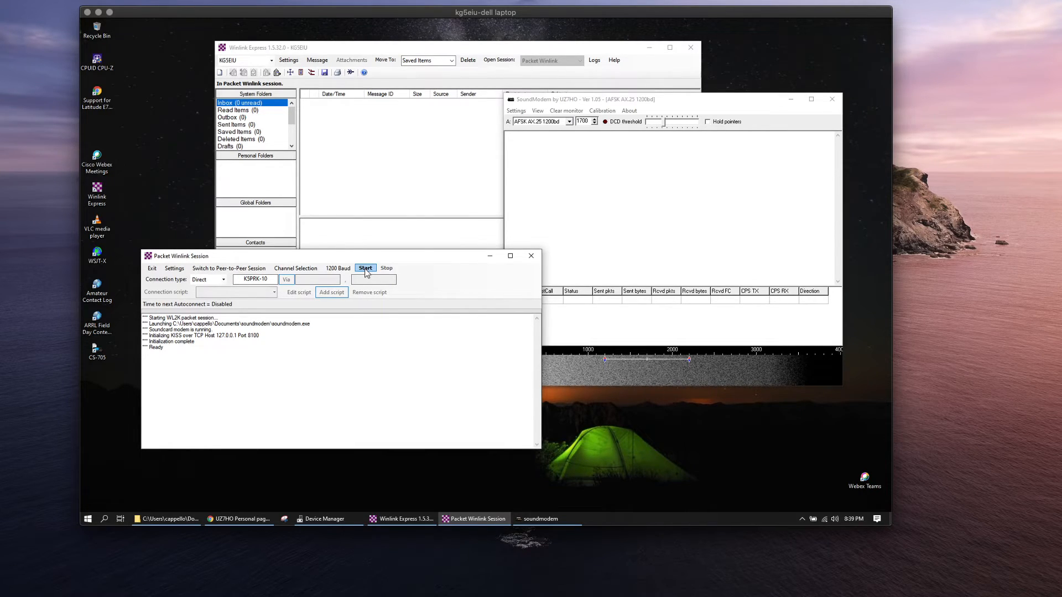
click(365, 267)
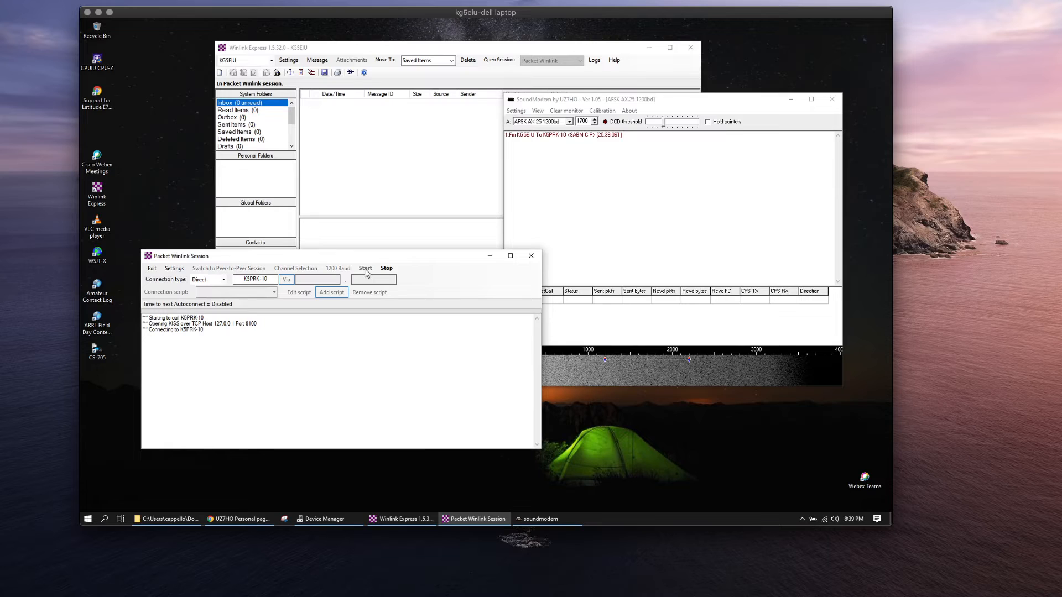